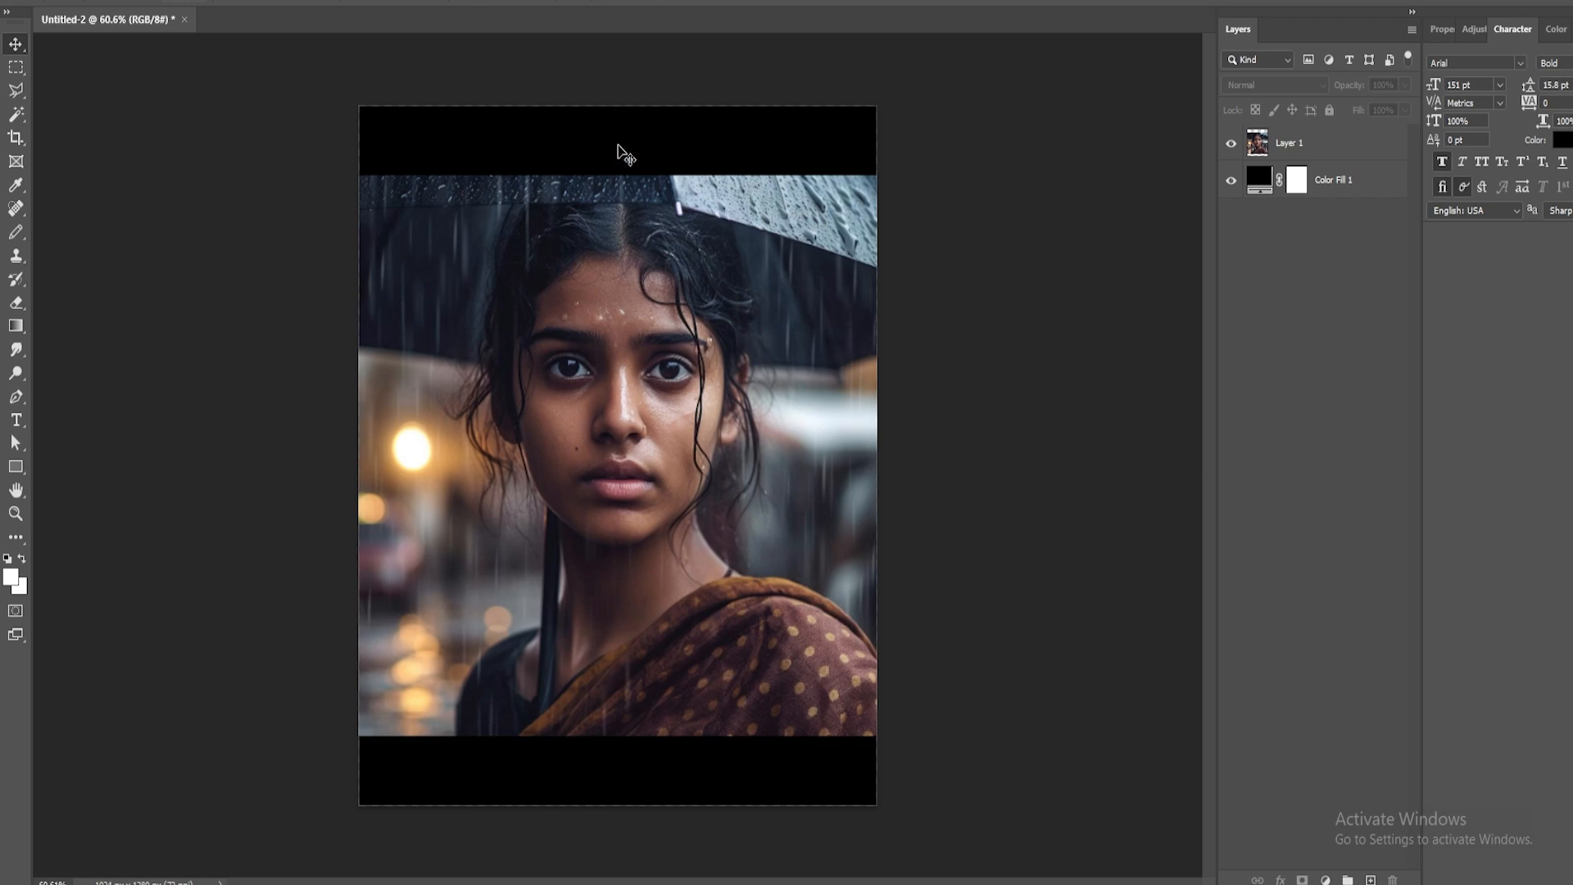
mouse_move(575, 785)
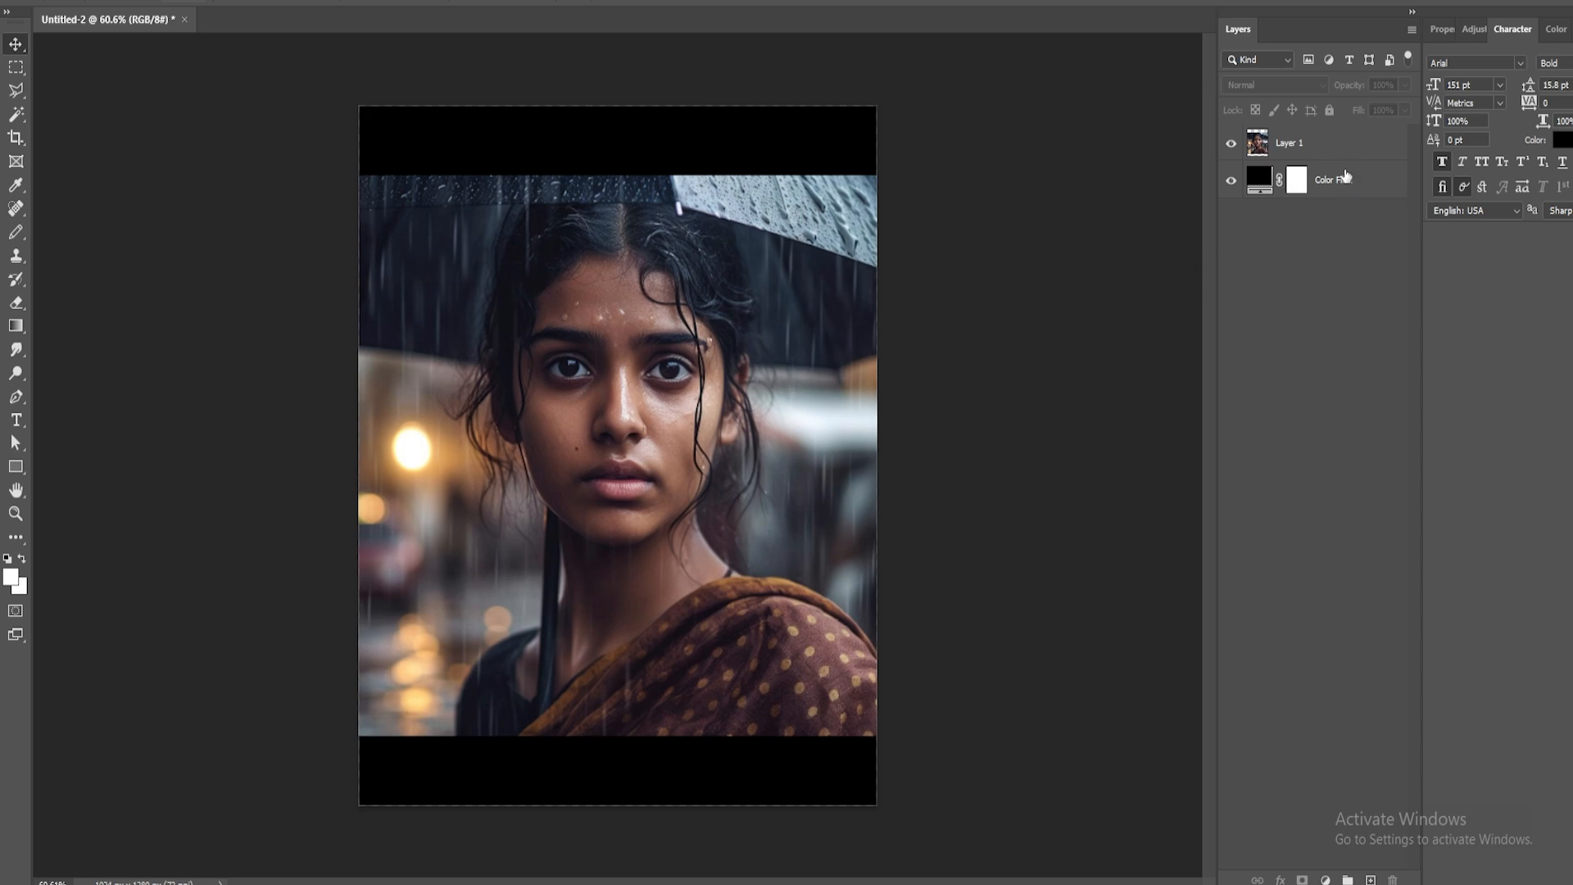
- Select the photo layer and Color Fill 1 together and bring up their layer actions
key("ctrl")
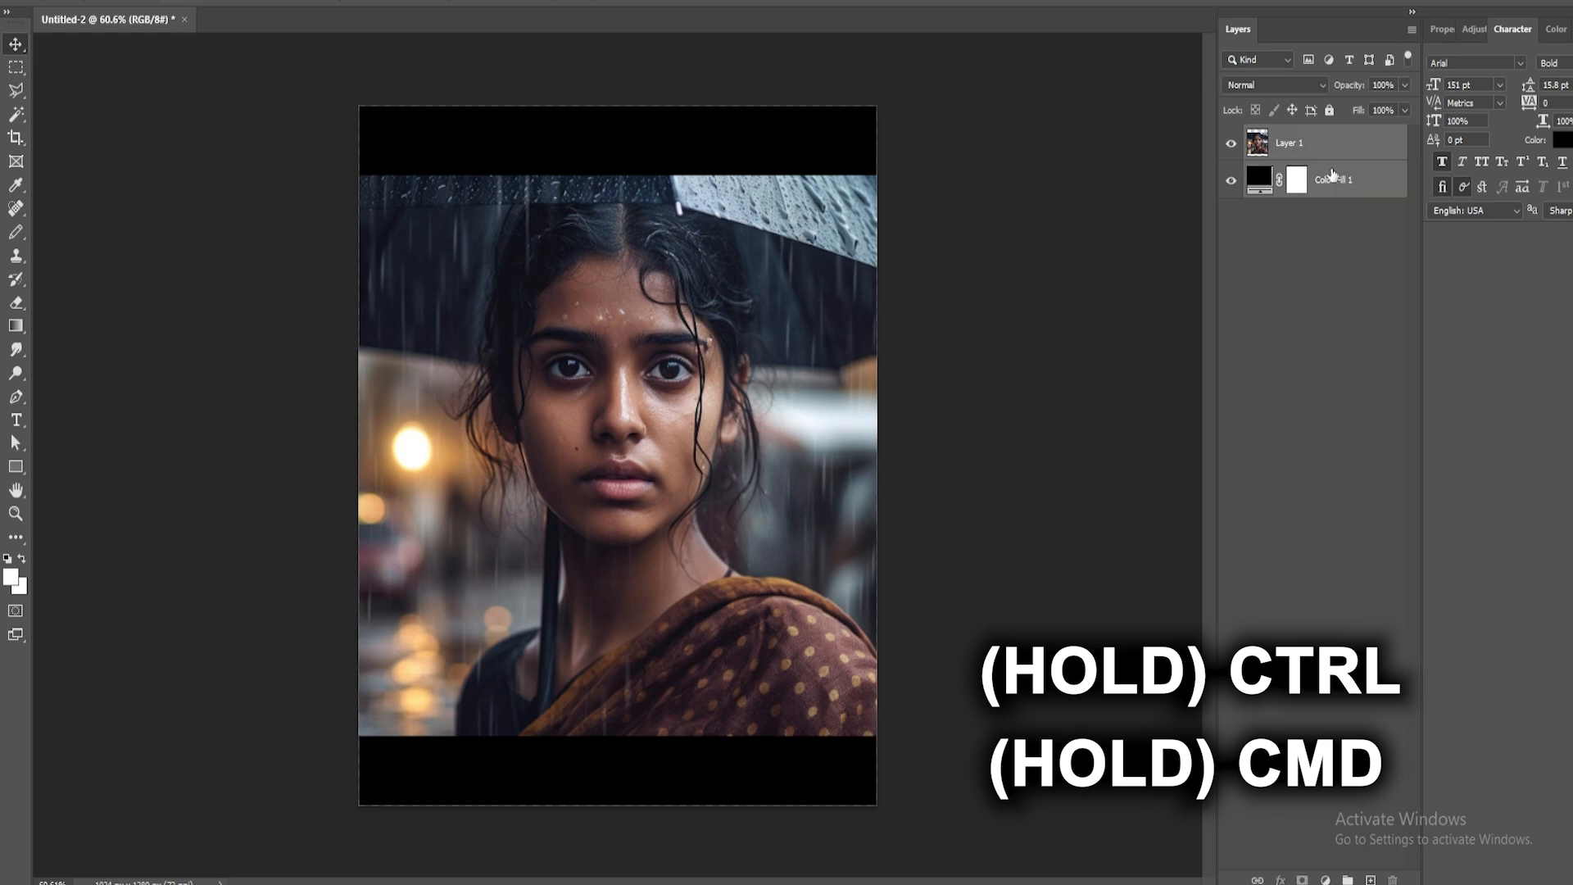
right_click(1288, 142)
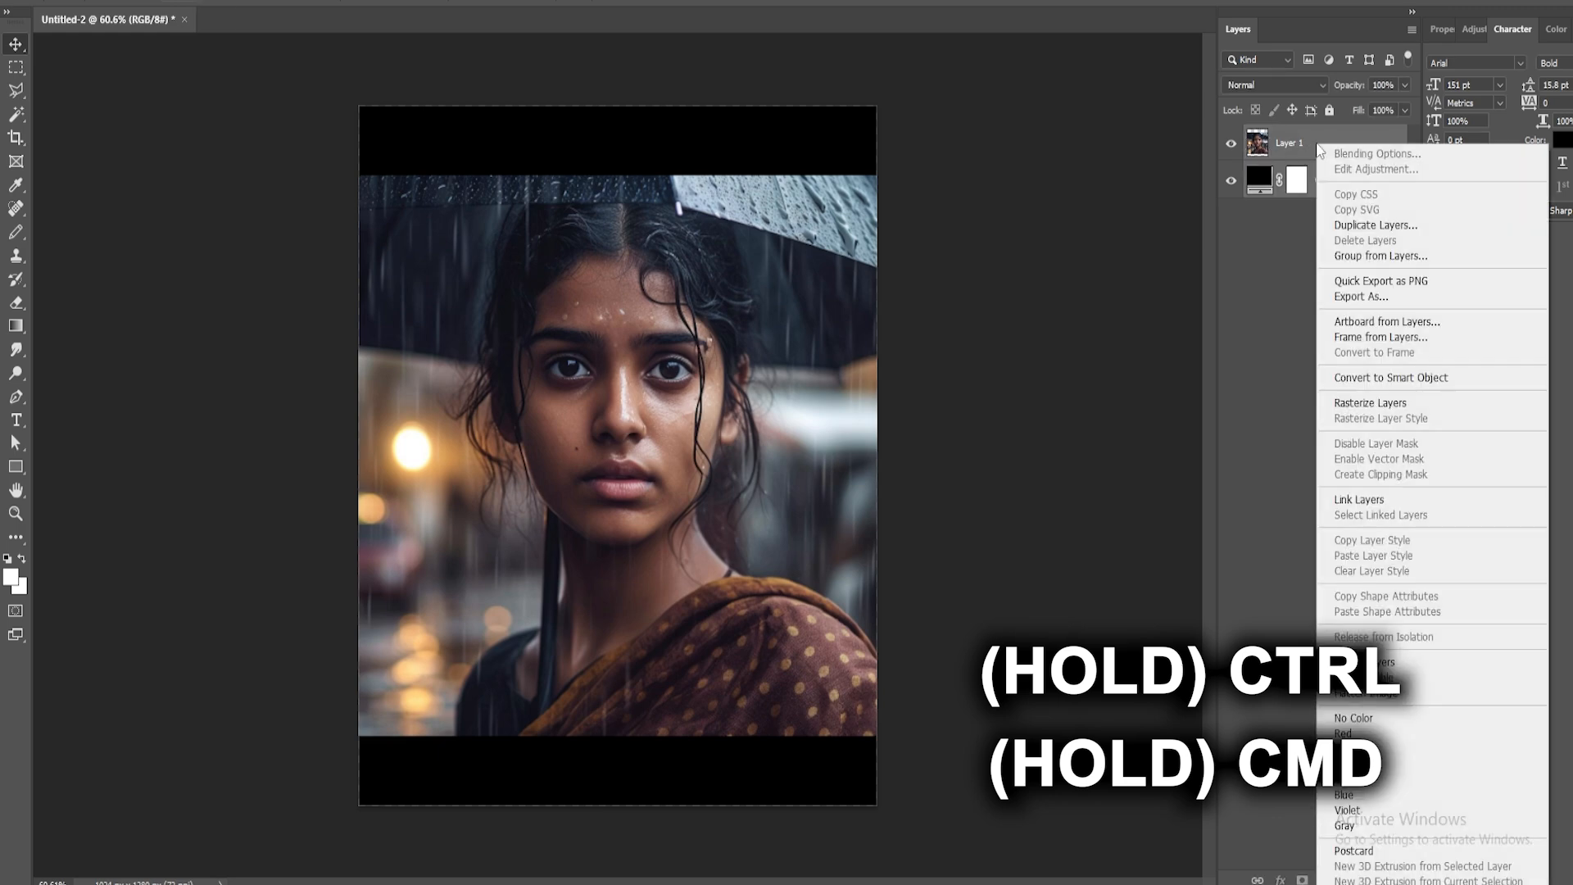
mouse_move(1363, 660)
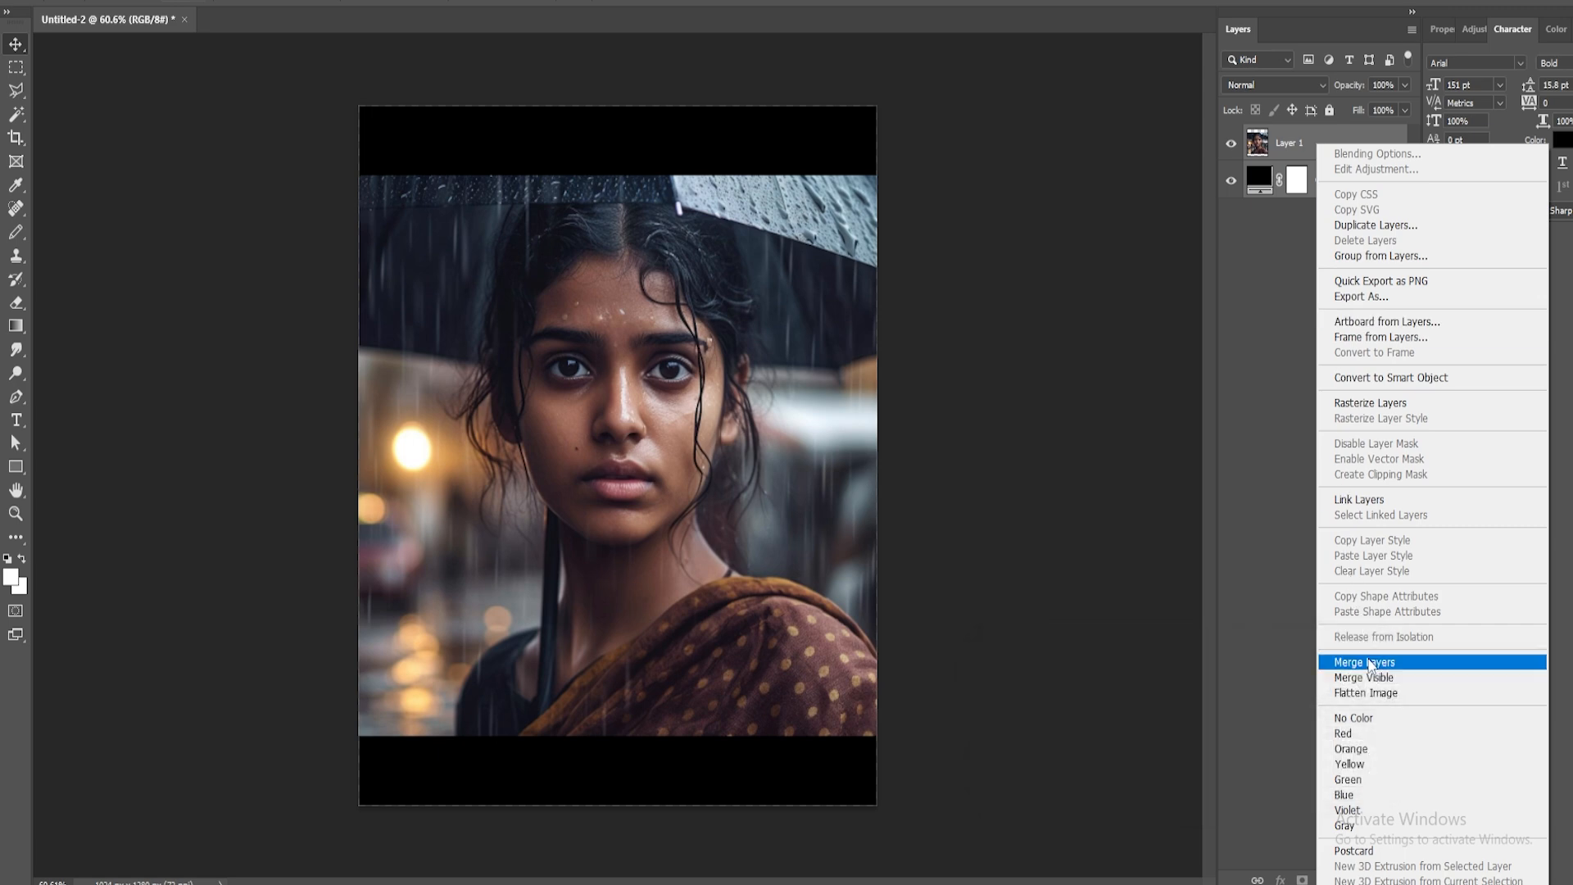
mouse_move(1337, 672)
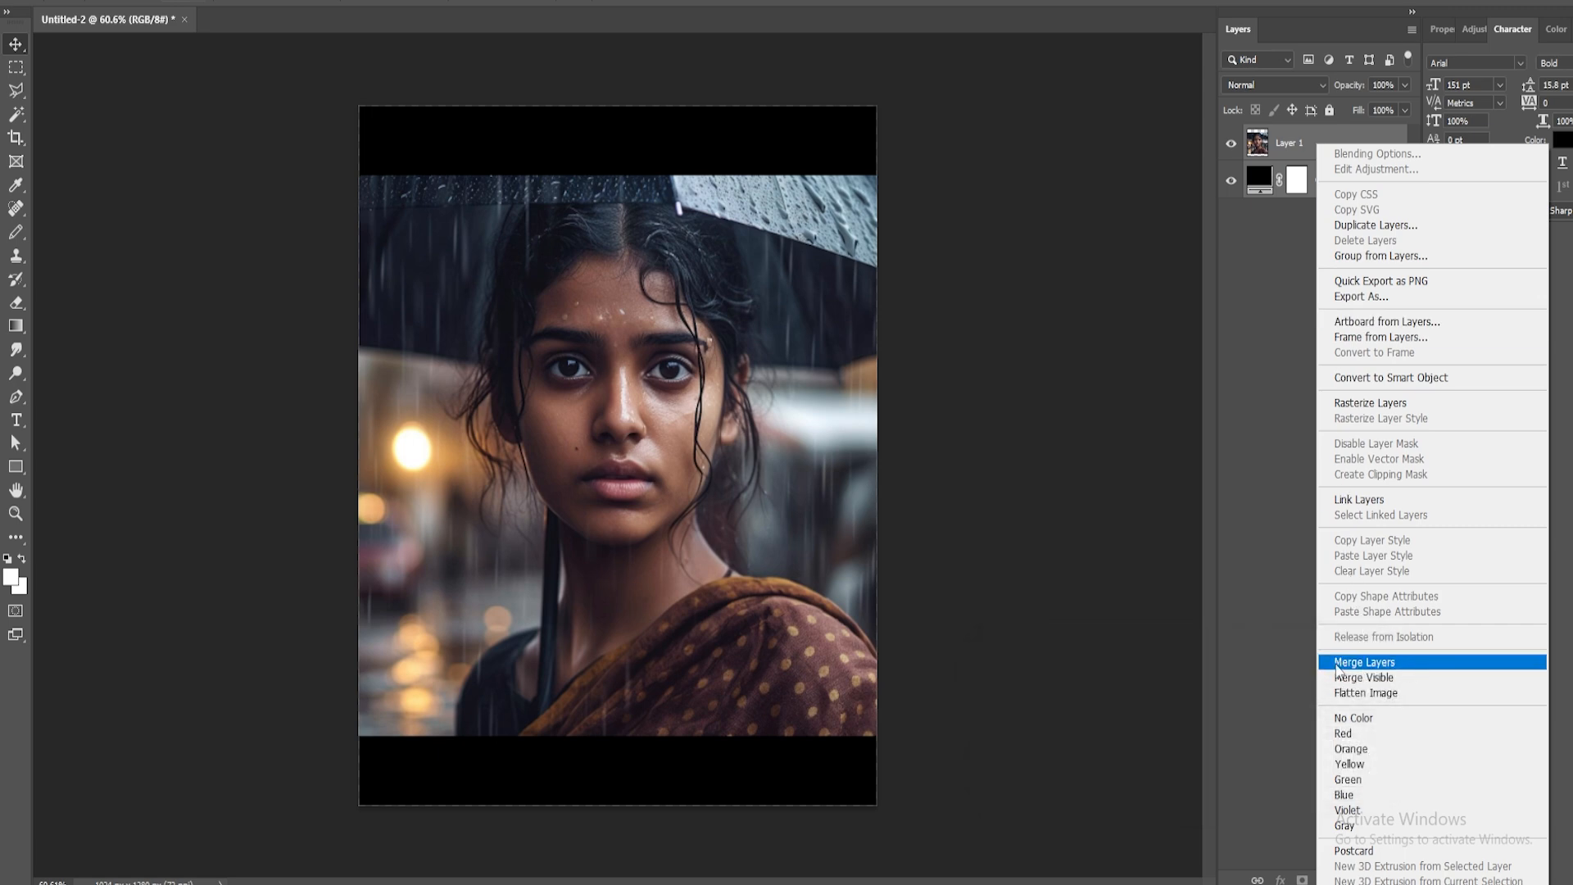
mouse_move(1409, 669)
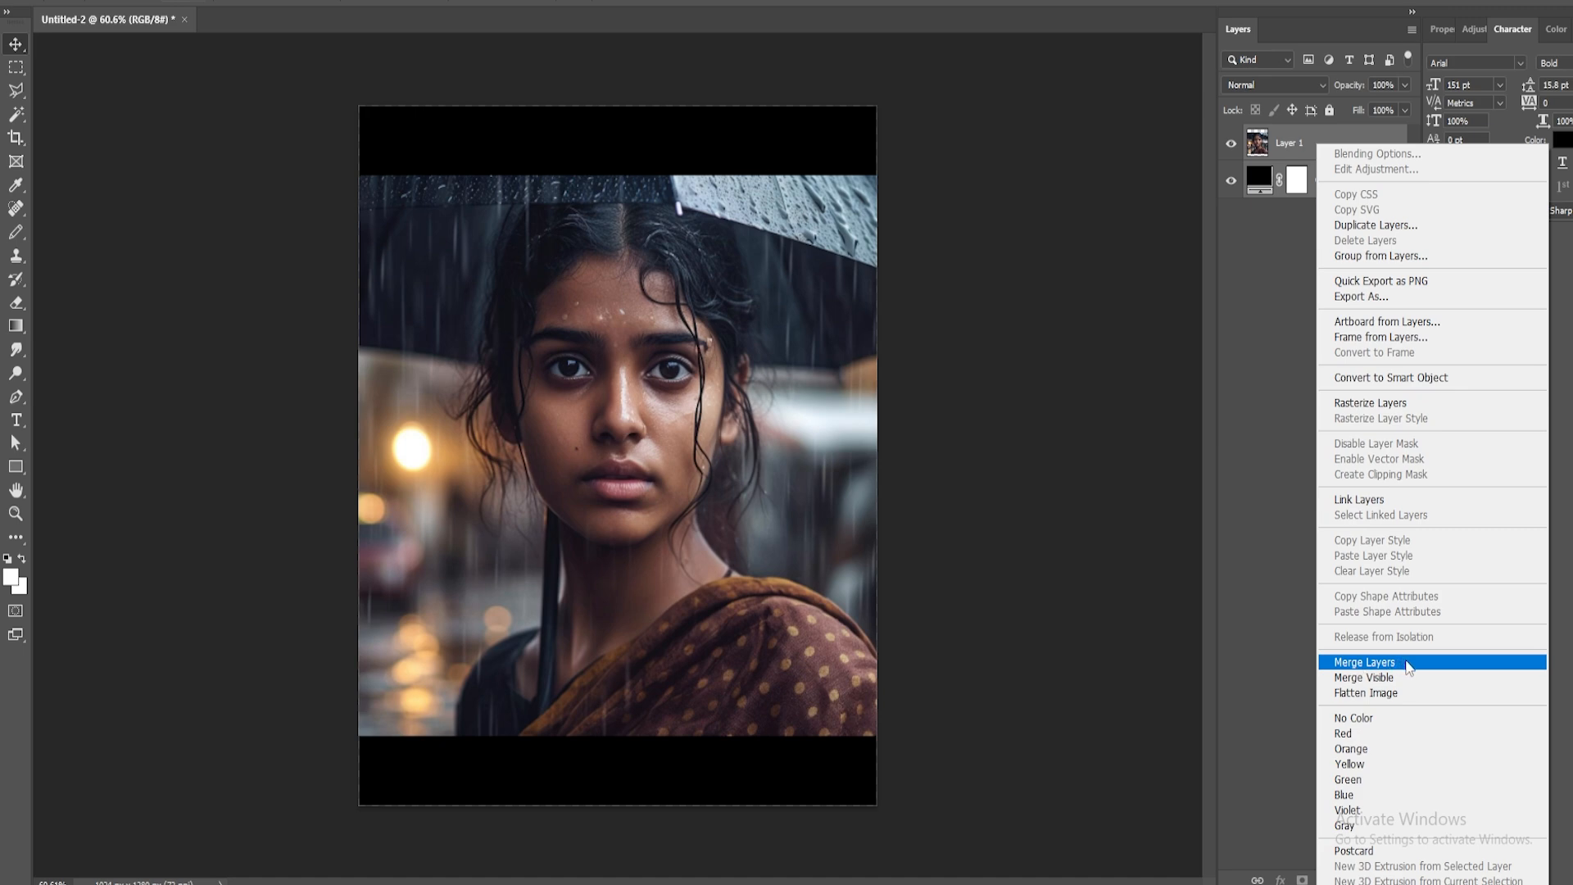
- Merge the photo and black Color Fill into a single Layer 1
left_click(1364, 660)
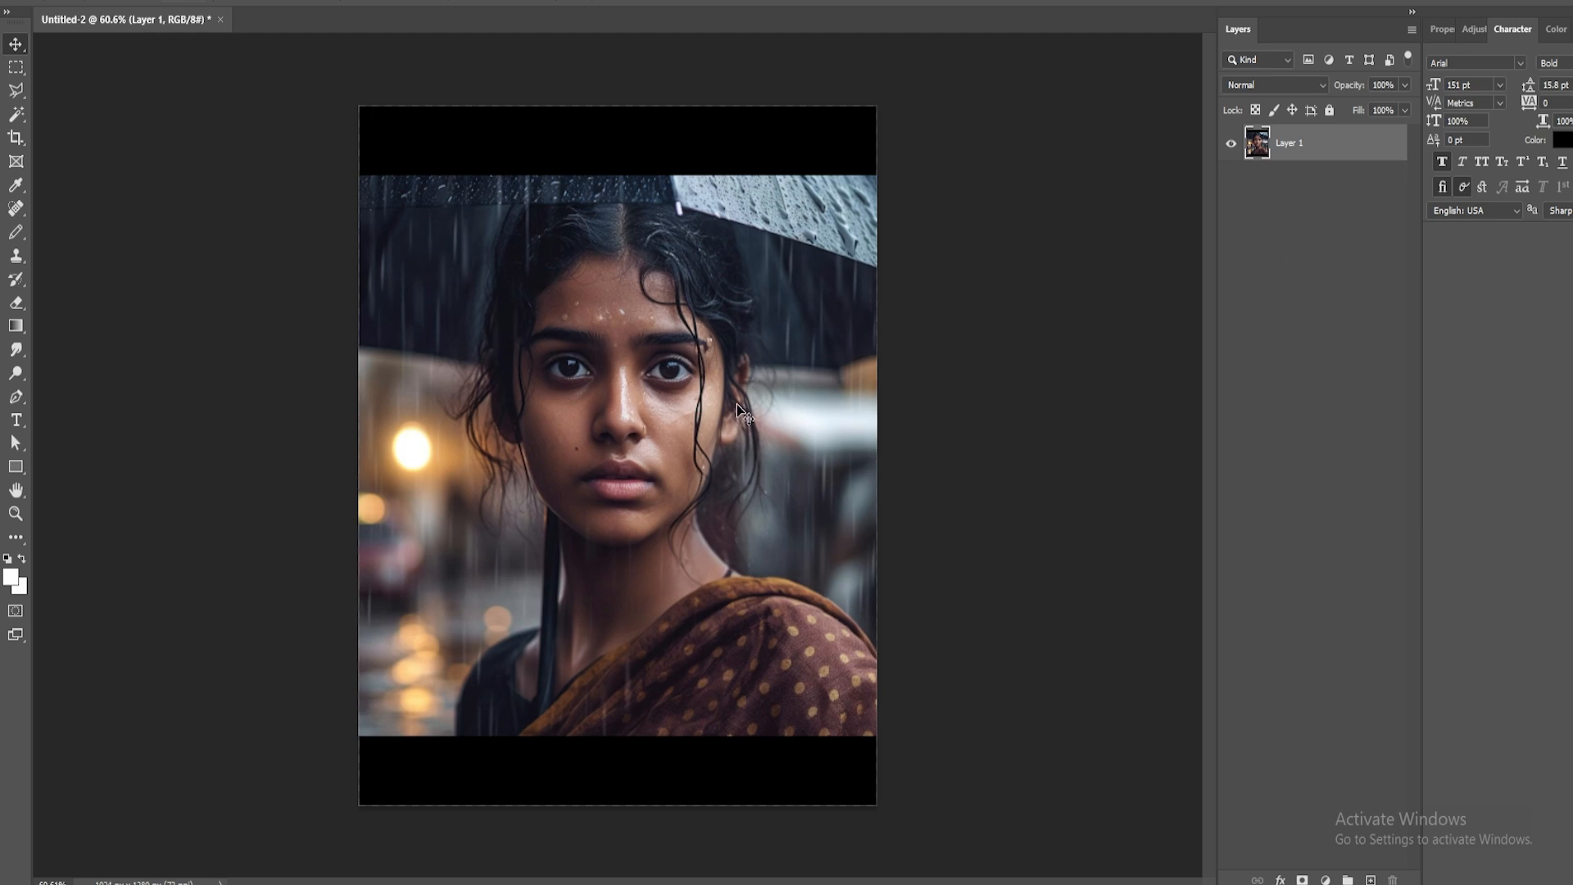
mouse_move(1318, 149)
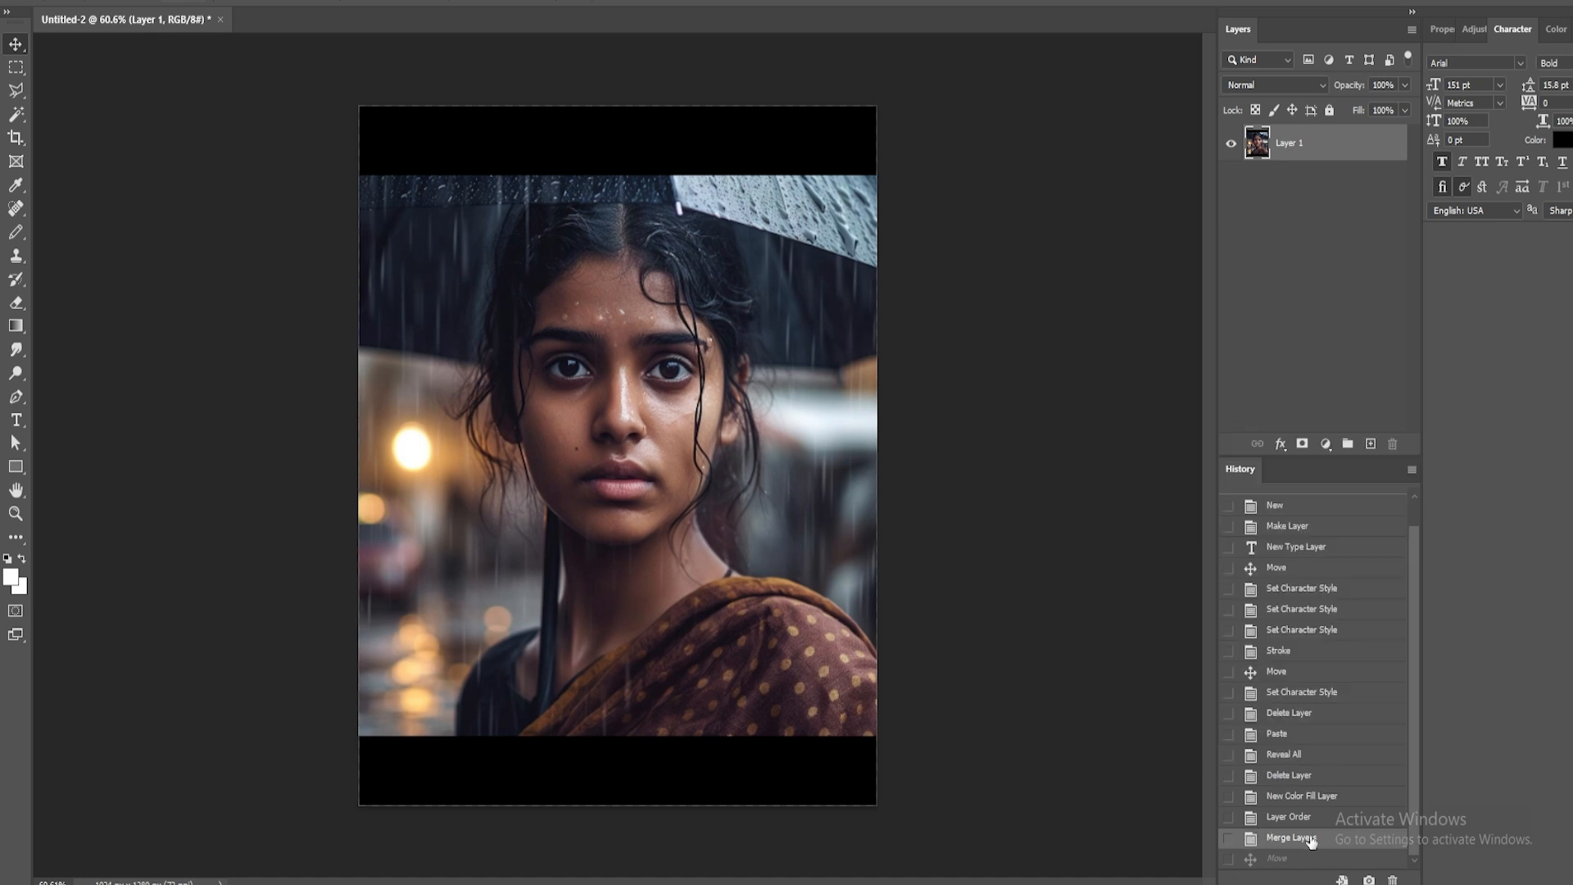
- In History, step back to the Layer Order state, then forward to Merge Layers again
right_click(1288, 837)
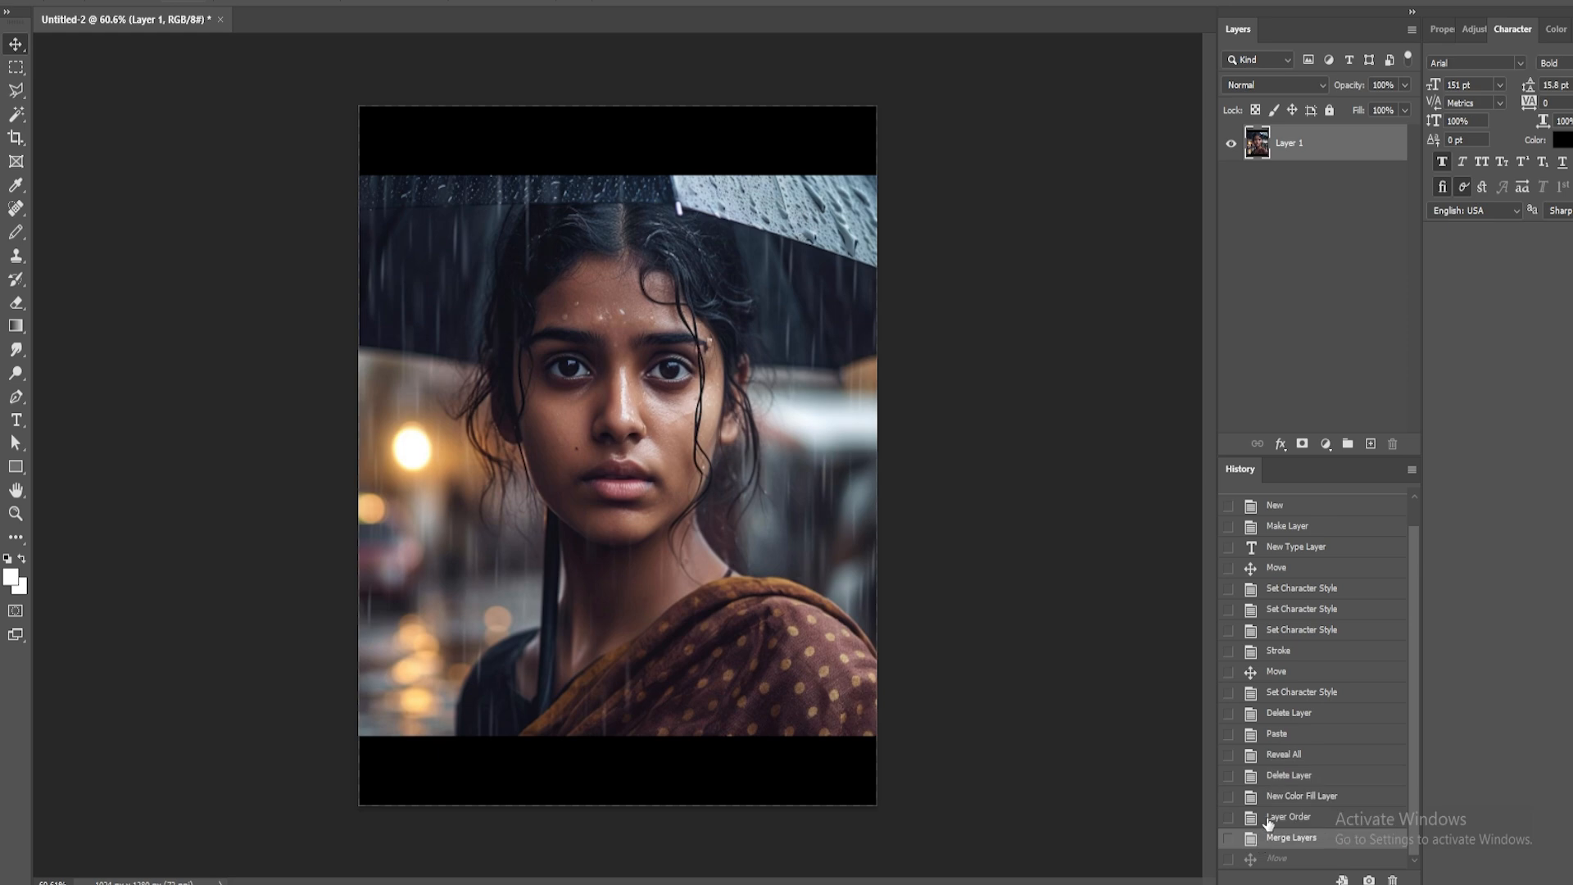
left_click(1288, 816)
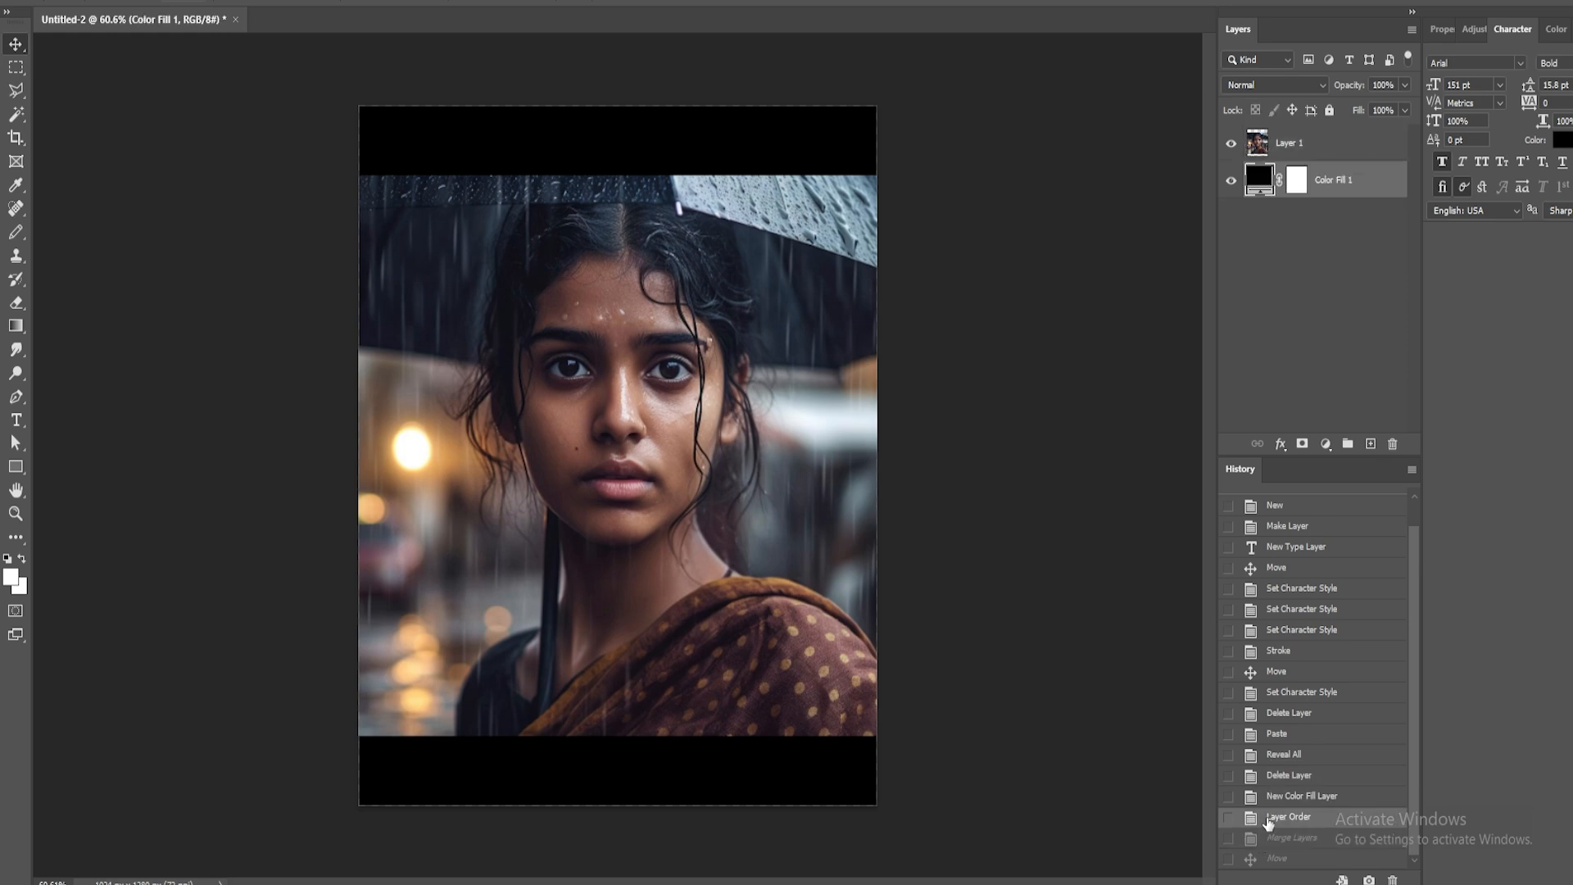
right_click(1281, 827)
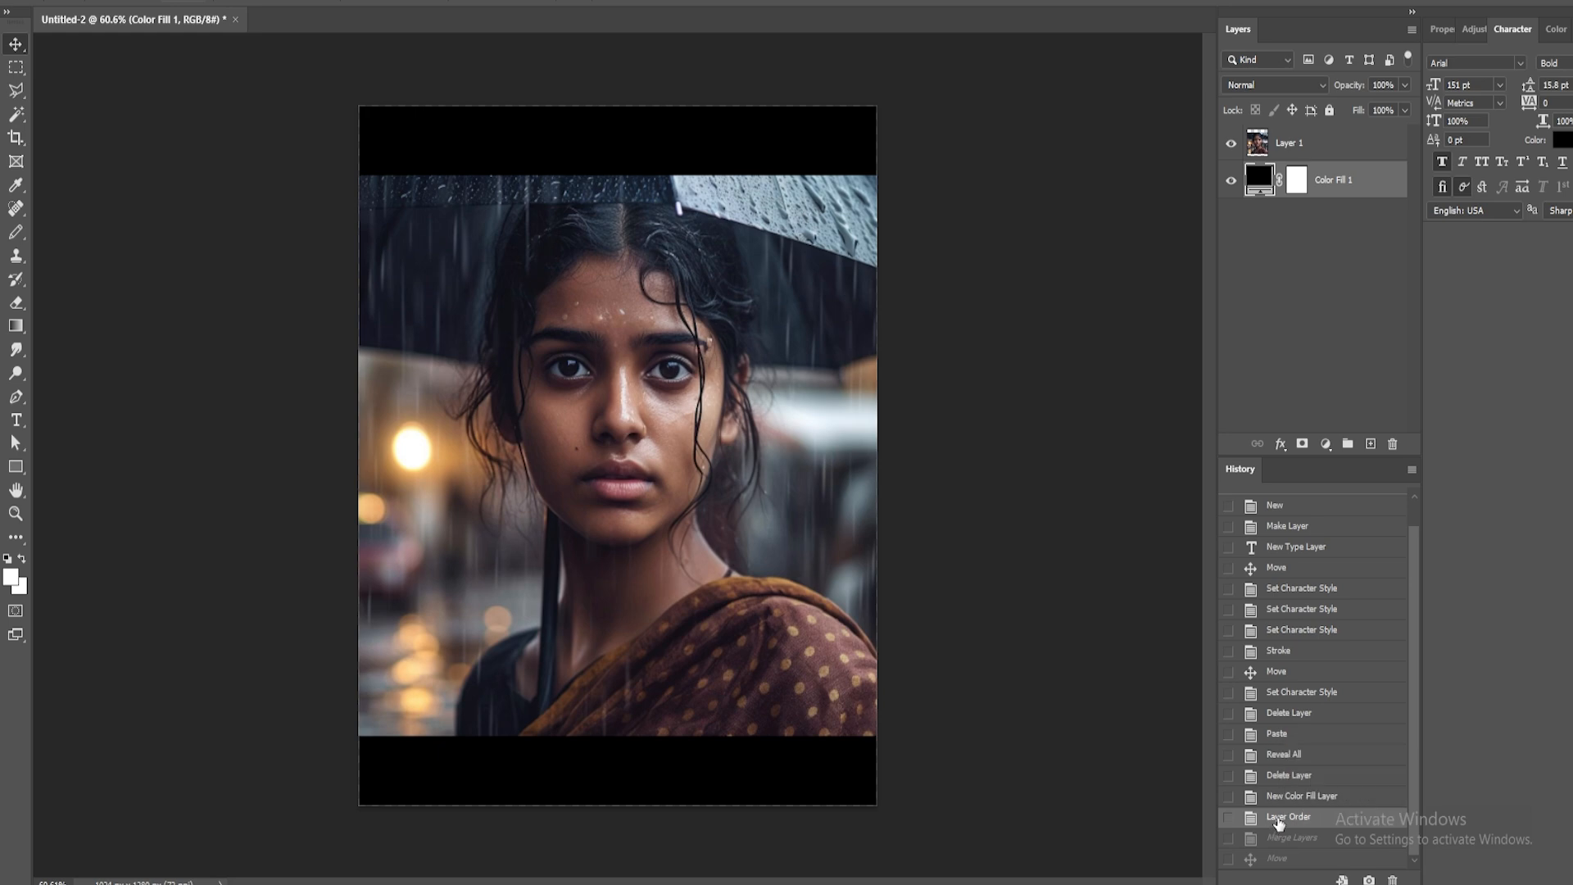
left_click(1291, 837)
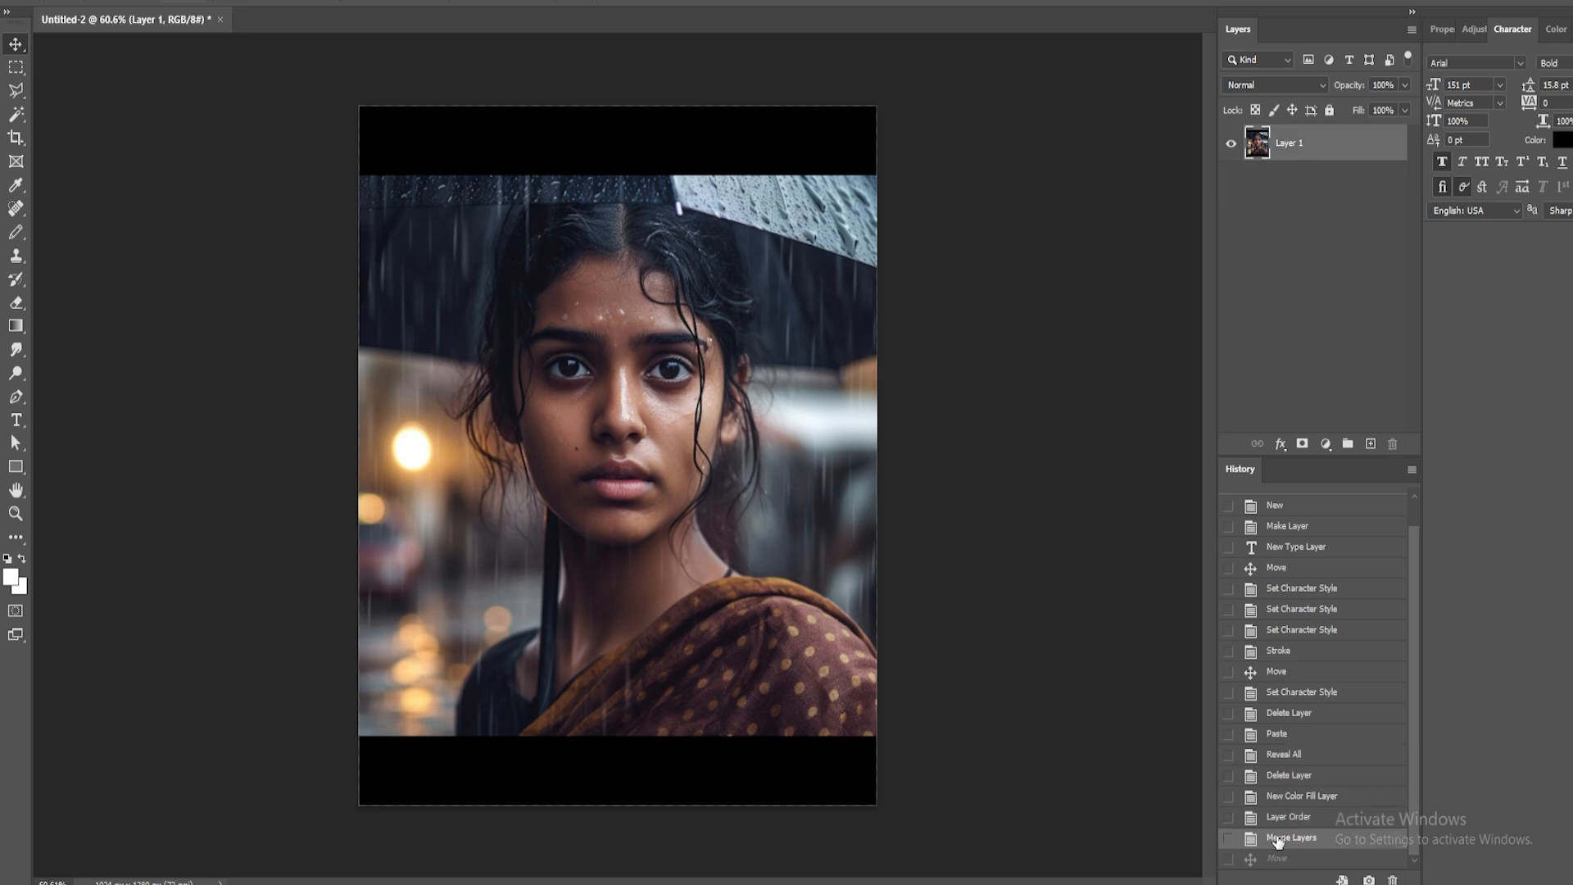